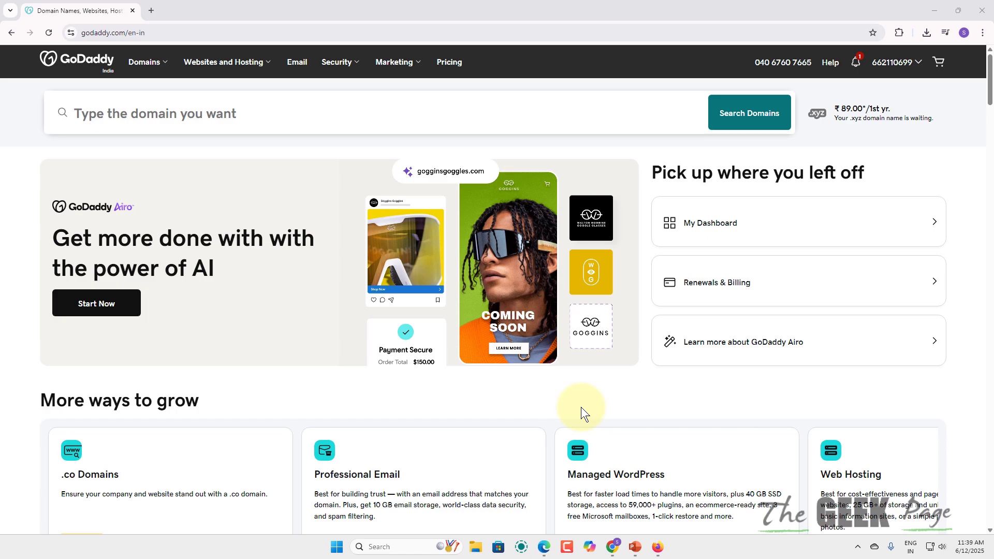
mouse_move(315, 377)
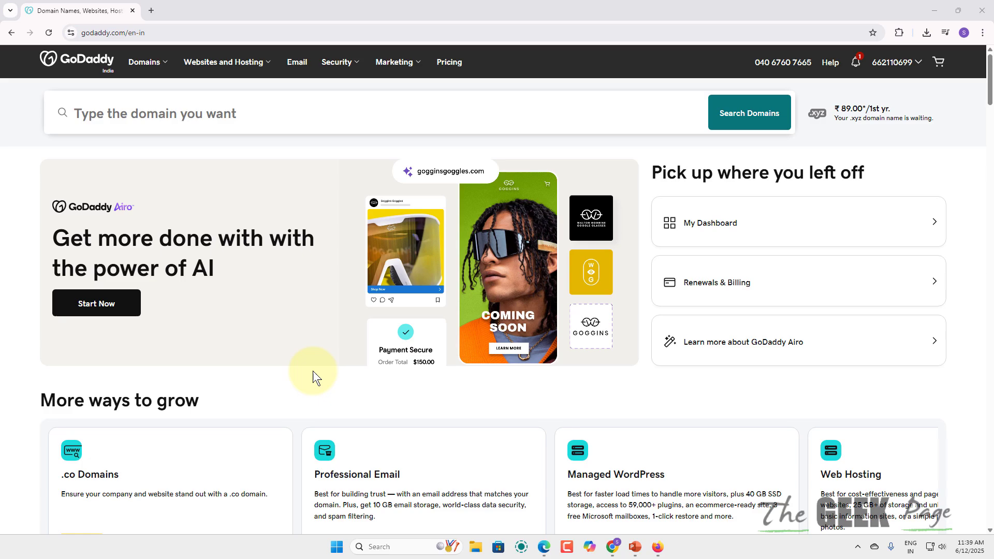
mouse_move(334, 243)
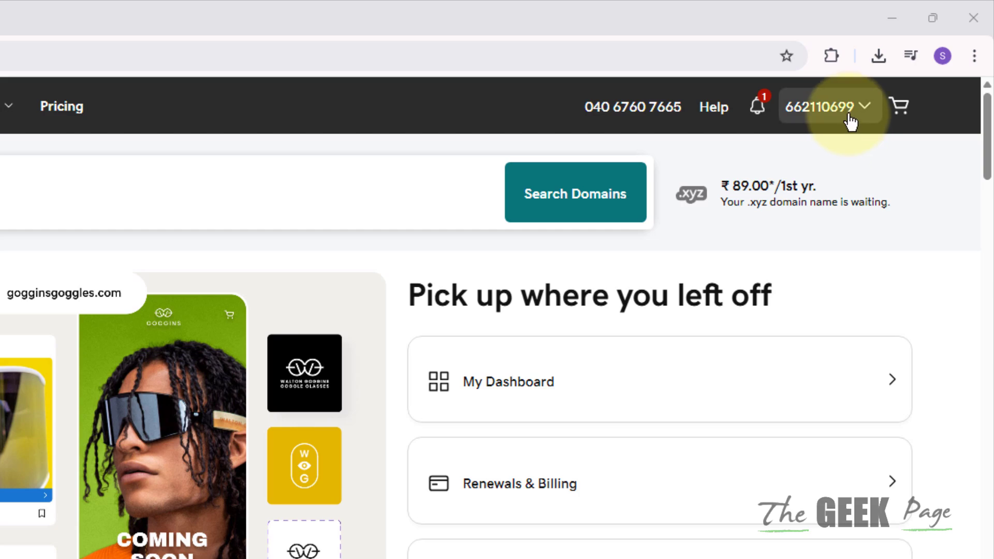
Step: Go to My Products from the account menu and manage thetoolapp.com
left_click(826, 106)
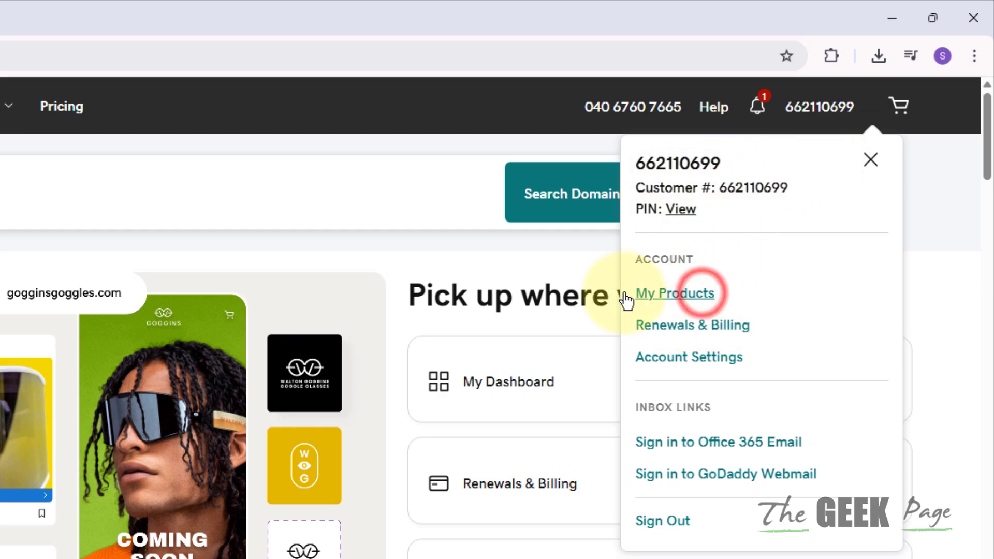
left_click(674, 293)
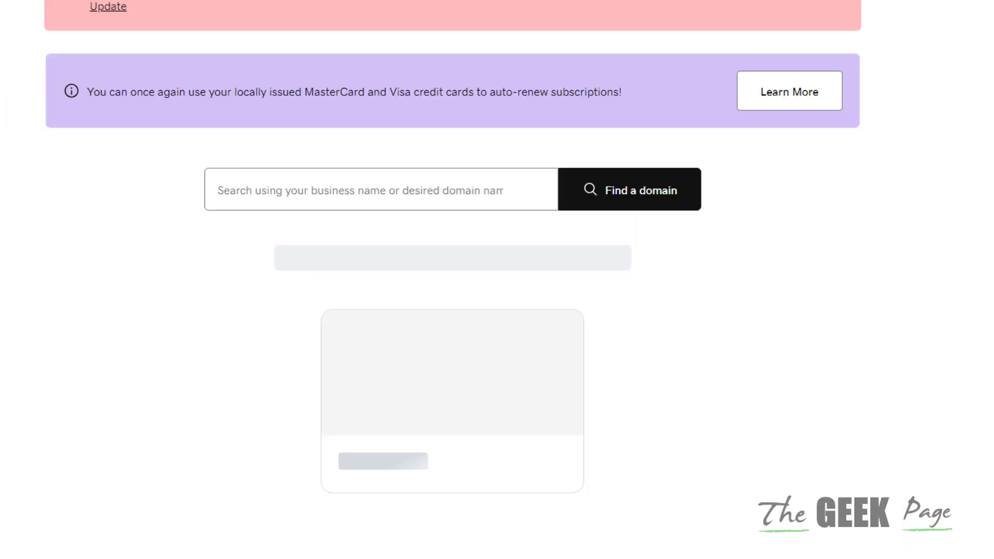
scroll("down", 3)
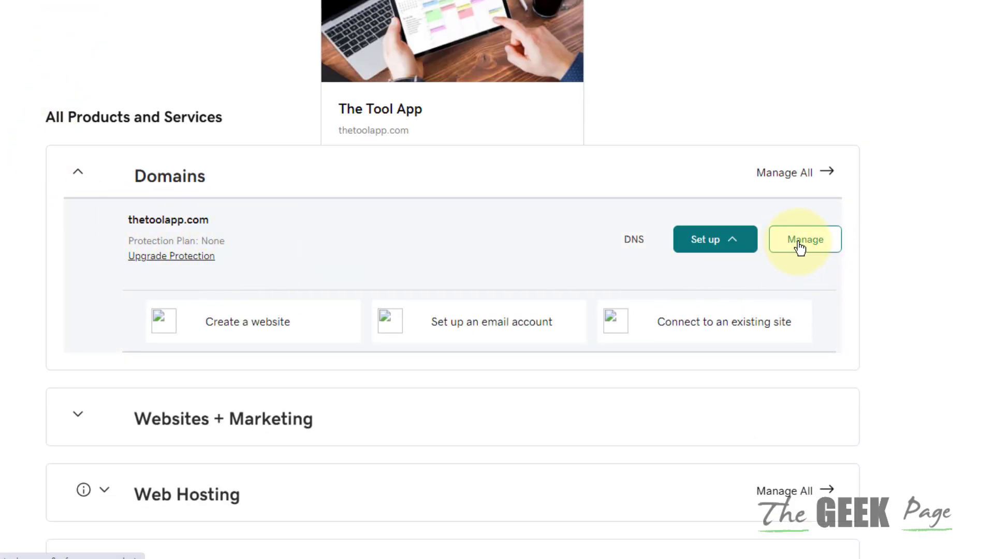
left_click(802, 239)
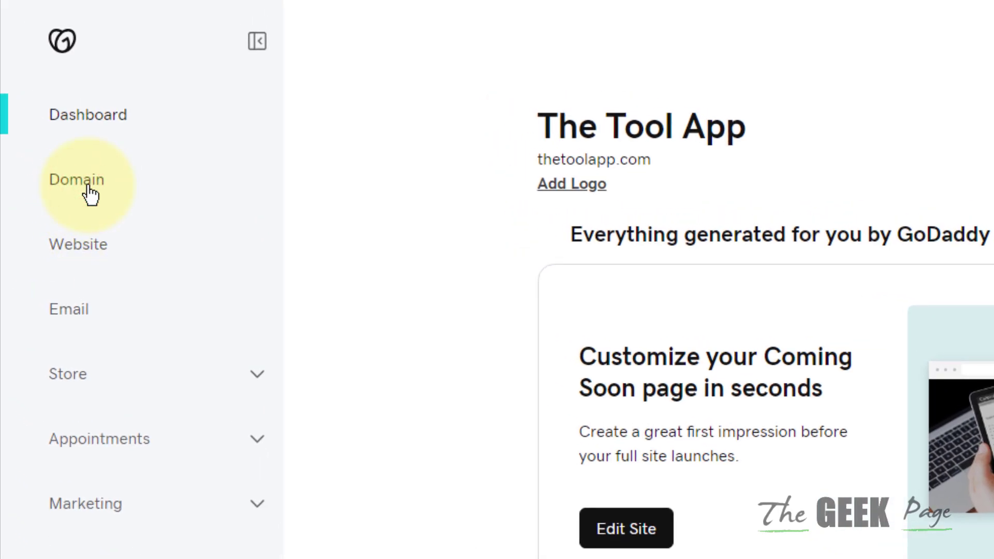
Step: Open the Domain page for thetoolapp.com and scroll to the Transfer card
left_click(77, 179)
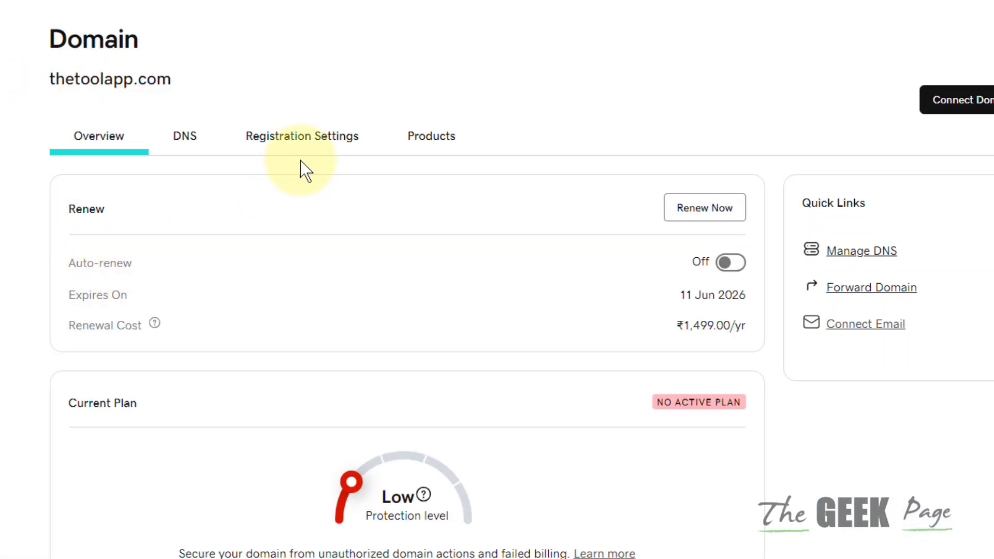
scroll("down", 3)
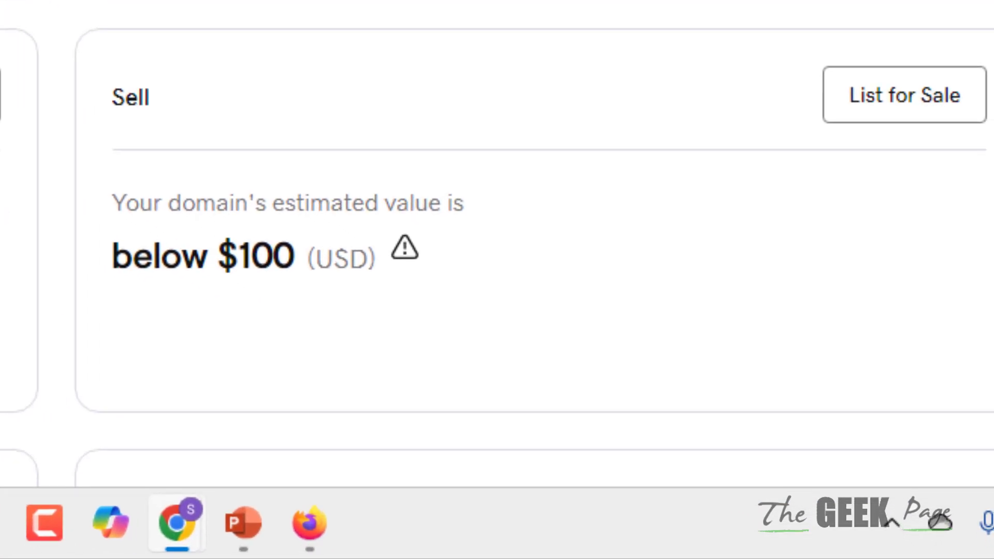
scroll("down", 3)
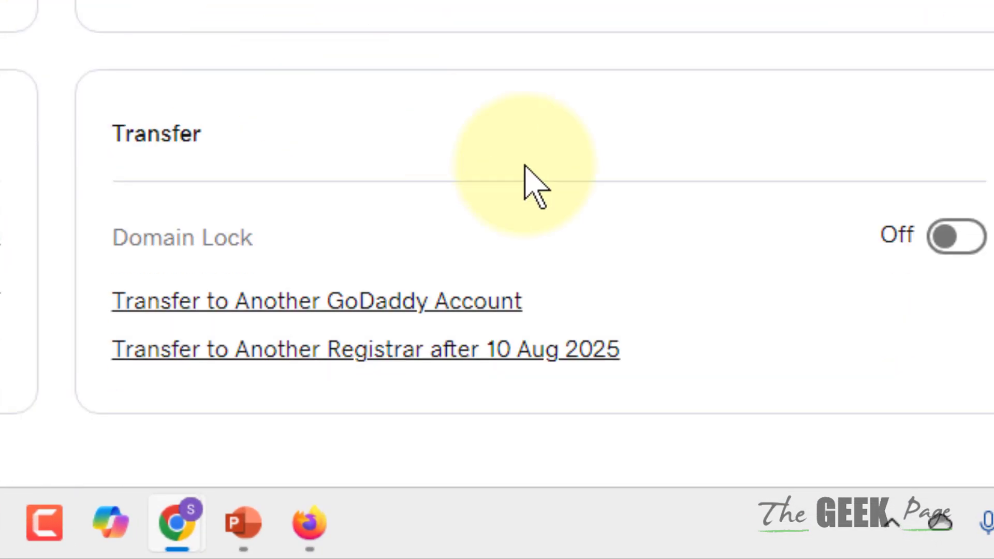
mouse_move(964, 291)
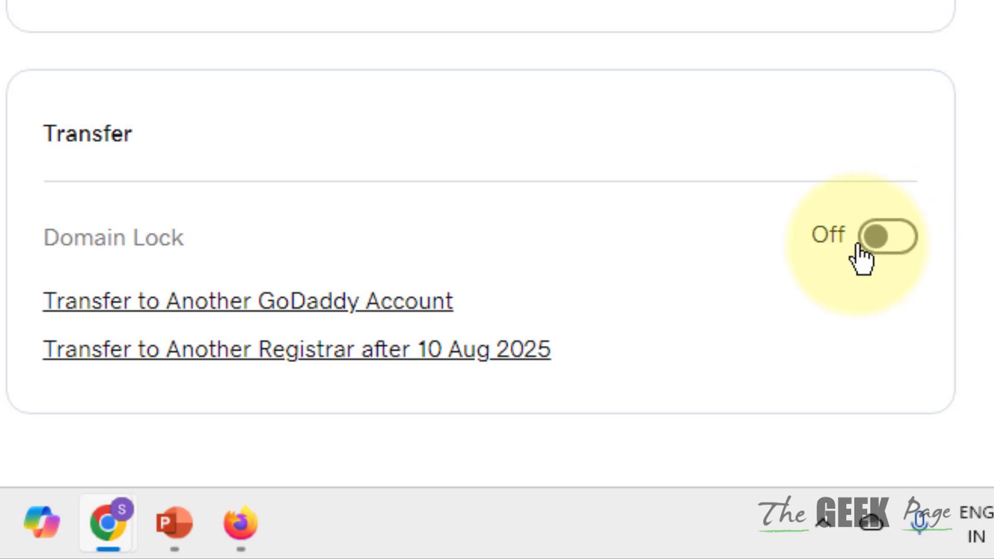
mouse_move(609, 244)
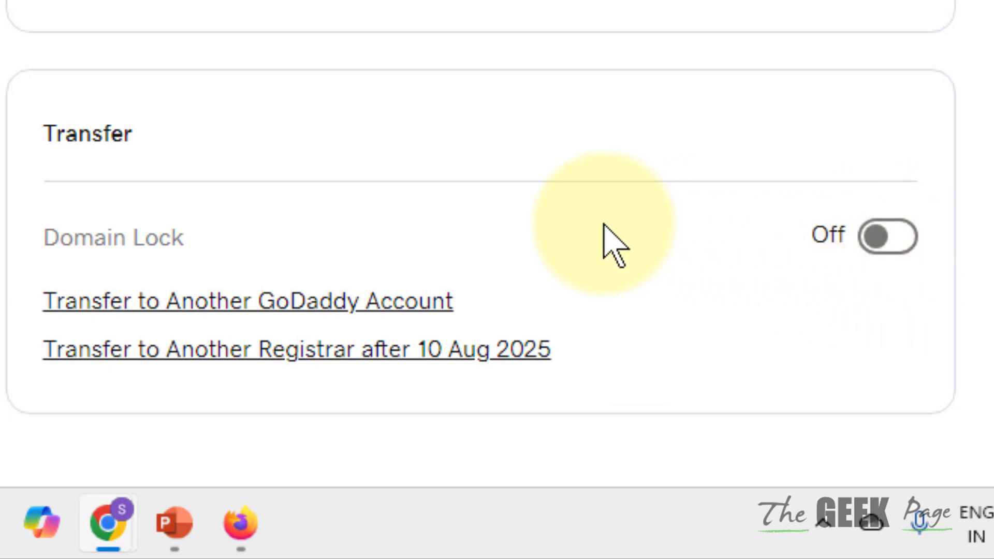
mouse_move(377, 316)
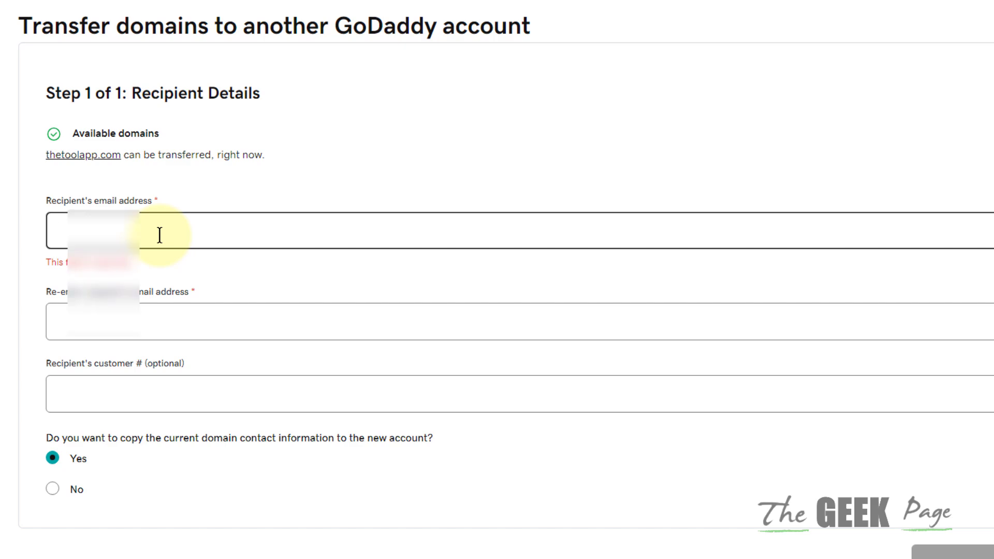
Step: Enter the recipient's Gmail address in both email fields, keeping contact info copied
type("sh")
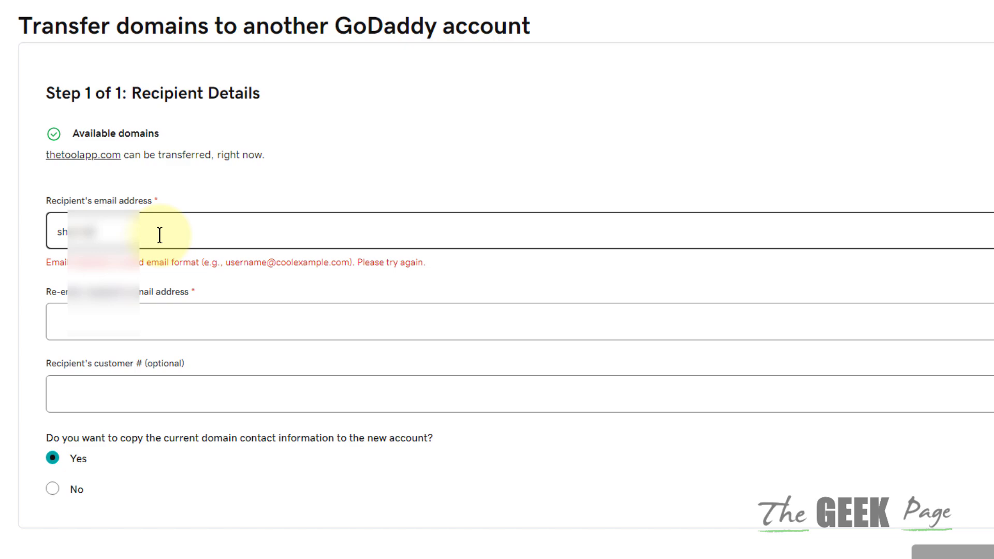
type("gmail.com")
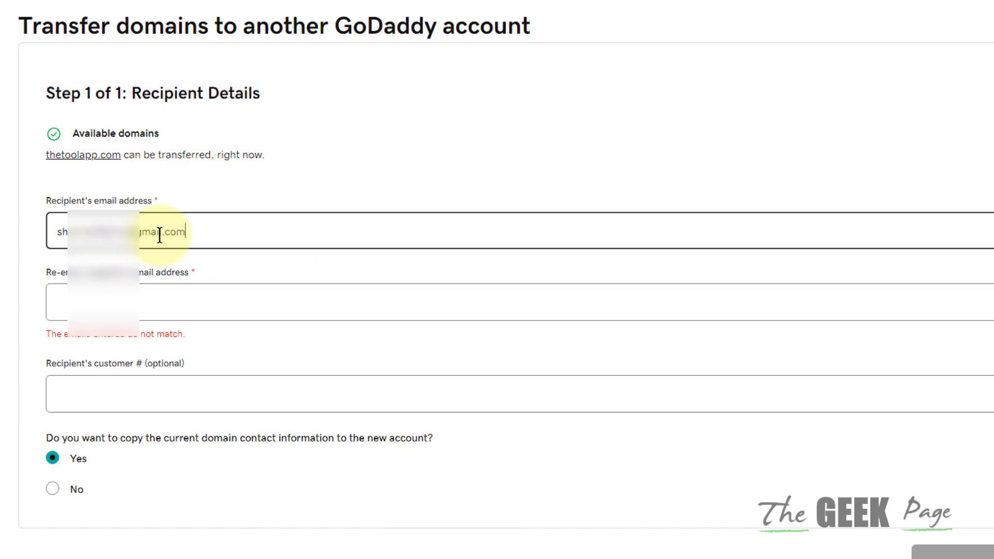
mouse_move(167, 79)
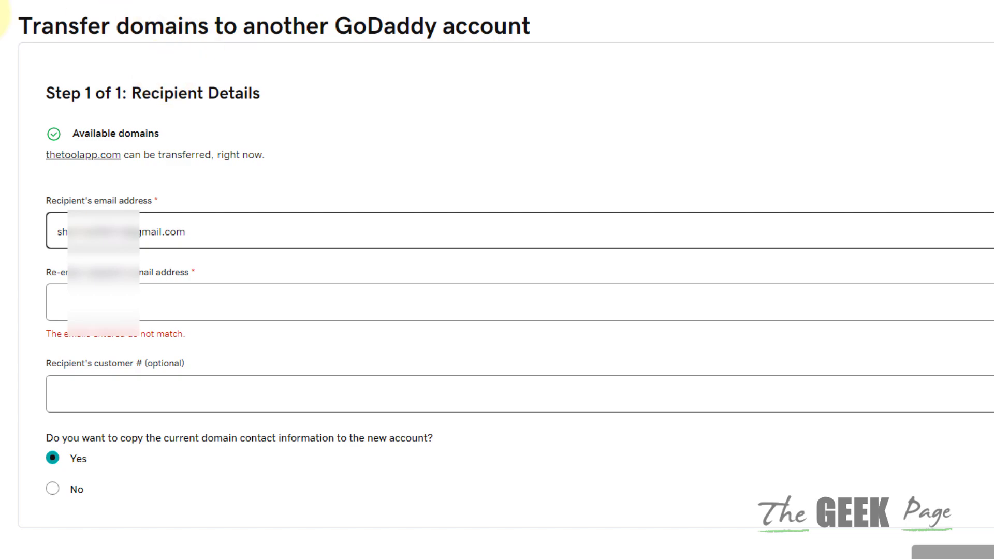
mouse_move(424, 210)
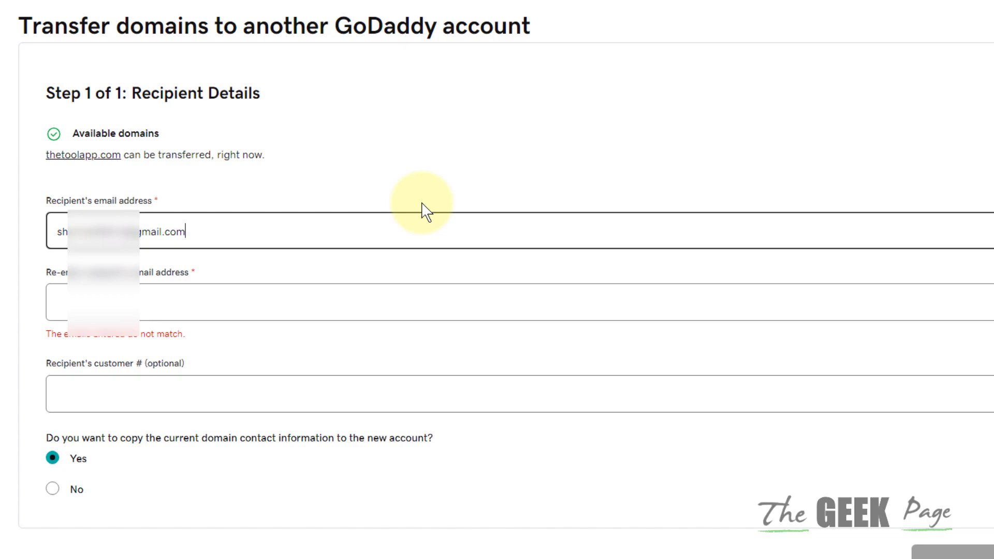
mouse_move(306, 170)
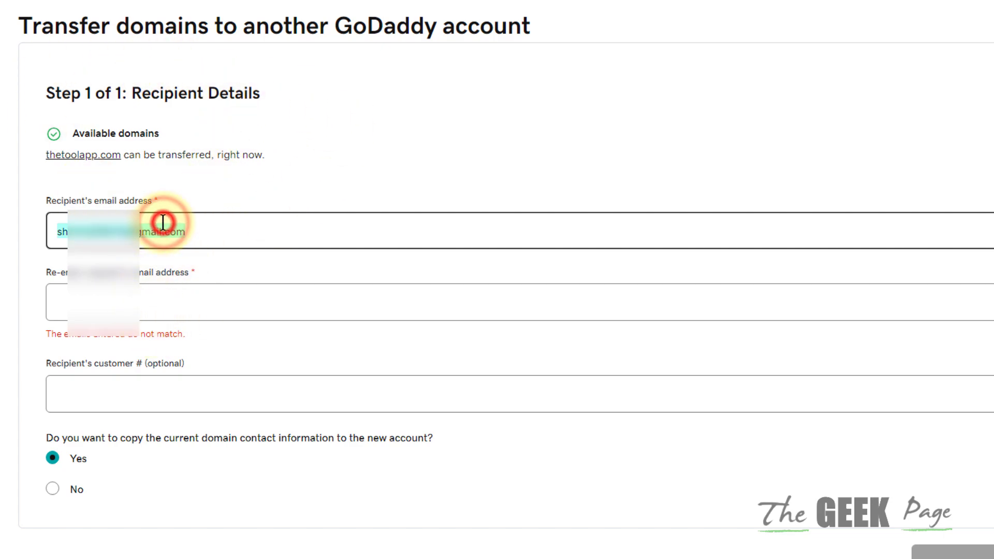
type("sh...@gmail.com")
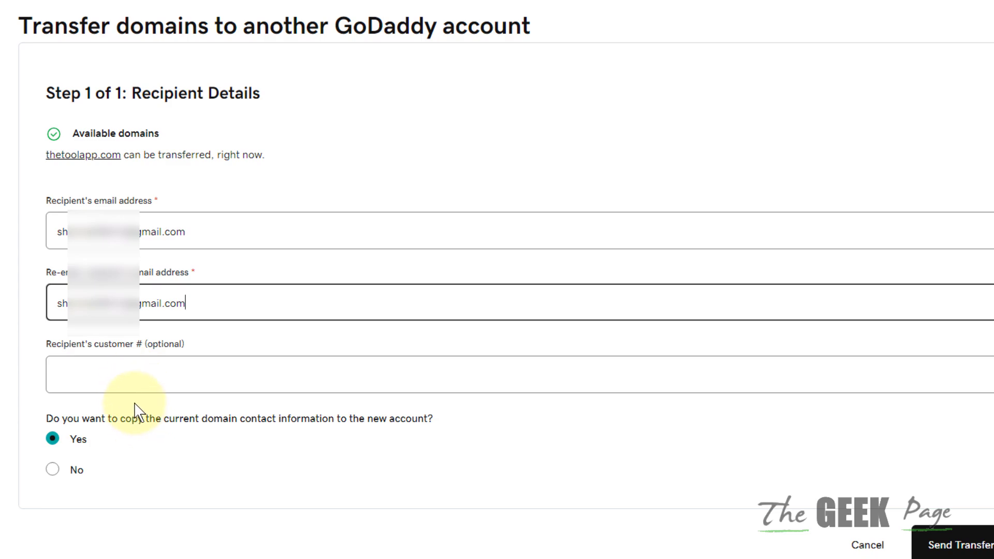
mouse_move(182, 427)
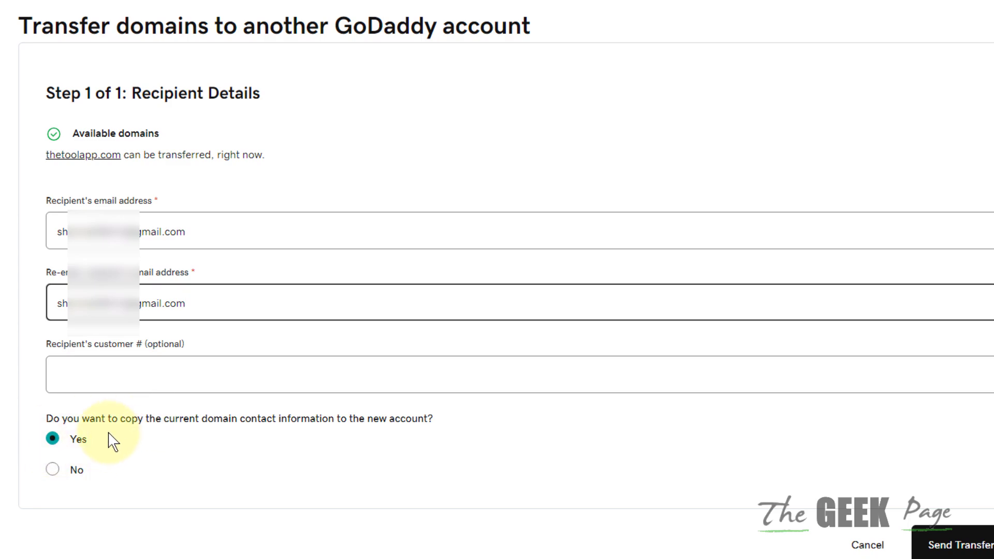
mouse_move(271, 436)
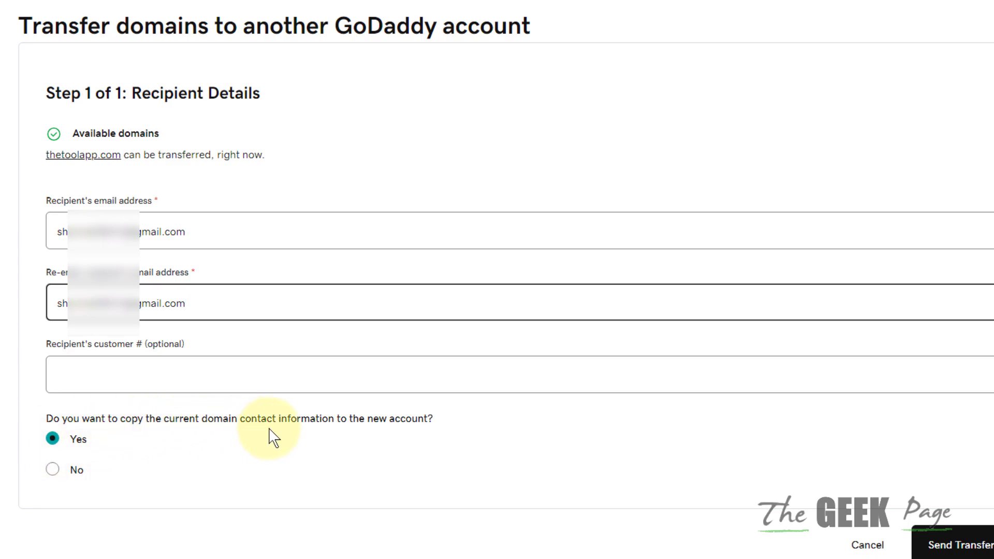
mouse_move(430, 432)
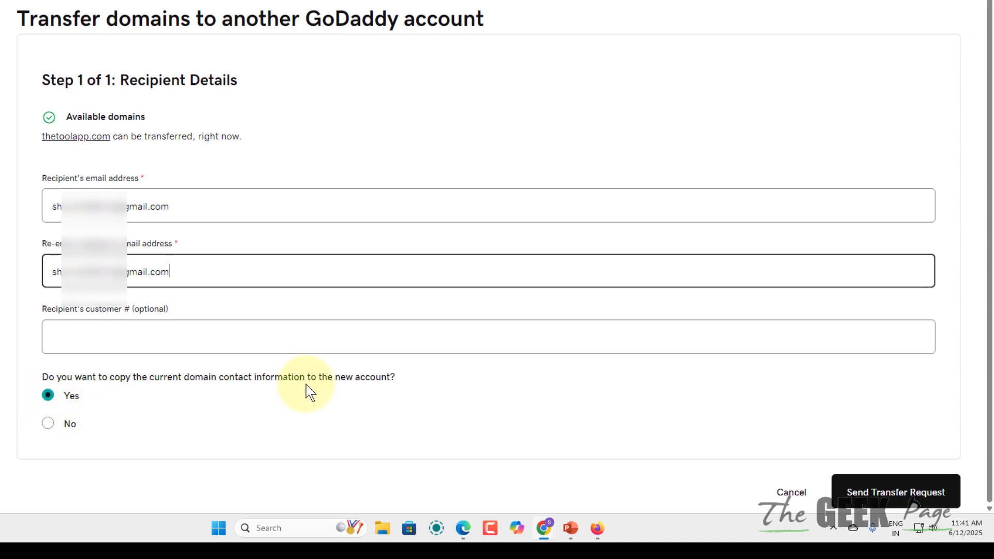
mouse_move(283, 415)
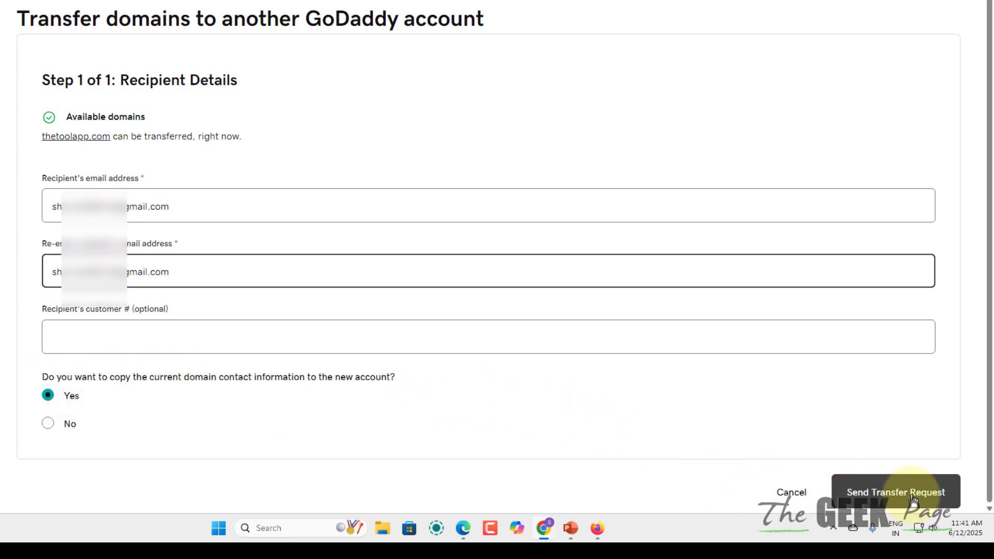
Step: Send the transfer request and see the 10-day expiry confirmation
left_click(895, 491)
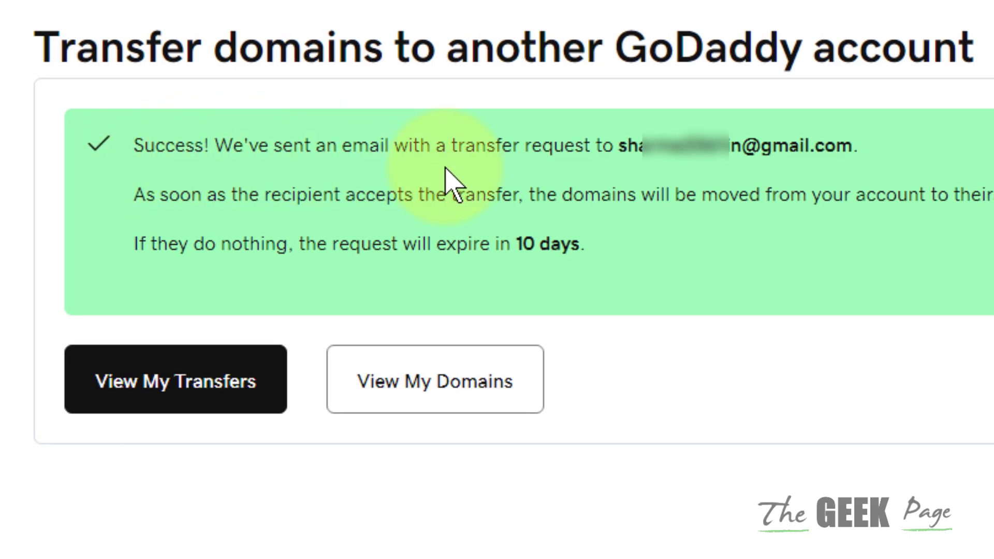
mouse_move(372, 239)
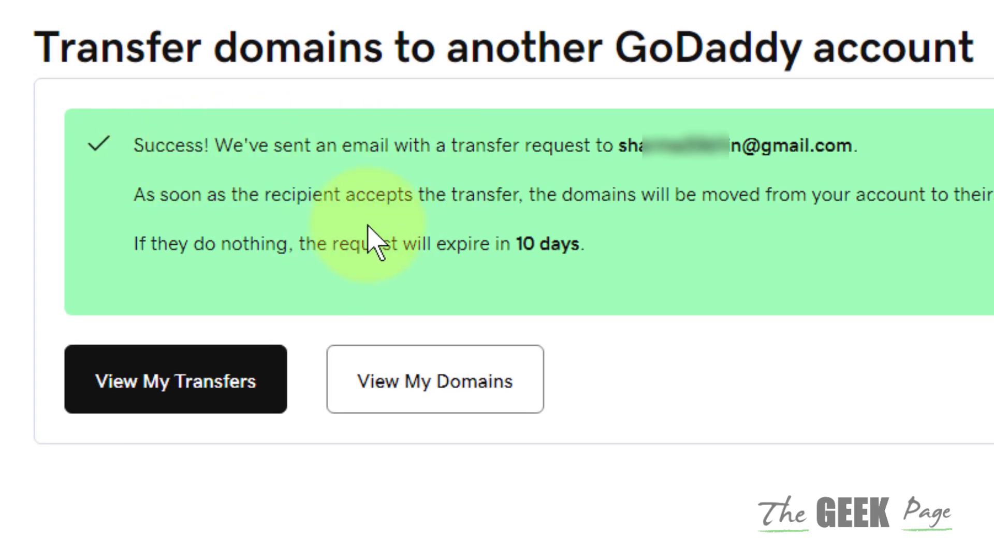
mouse_move(869, 200)
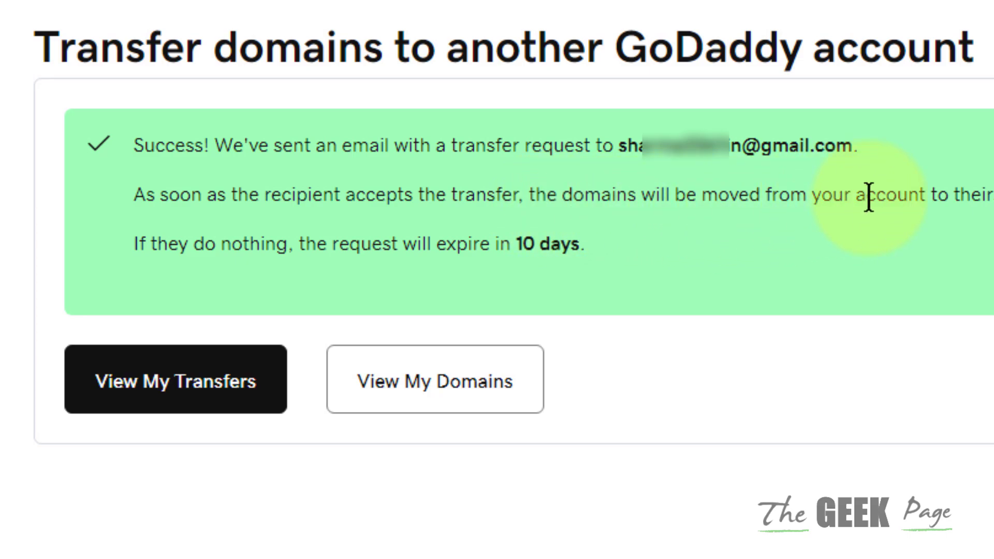
mouse_move(253, 229)
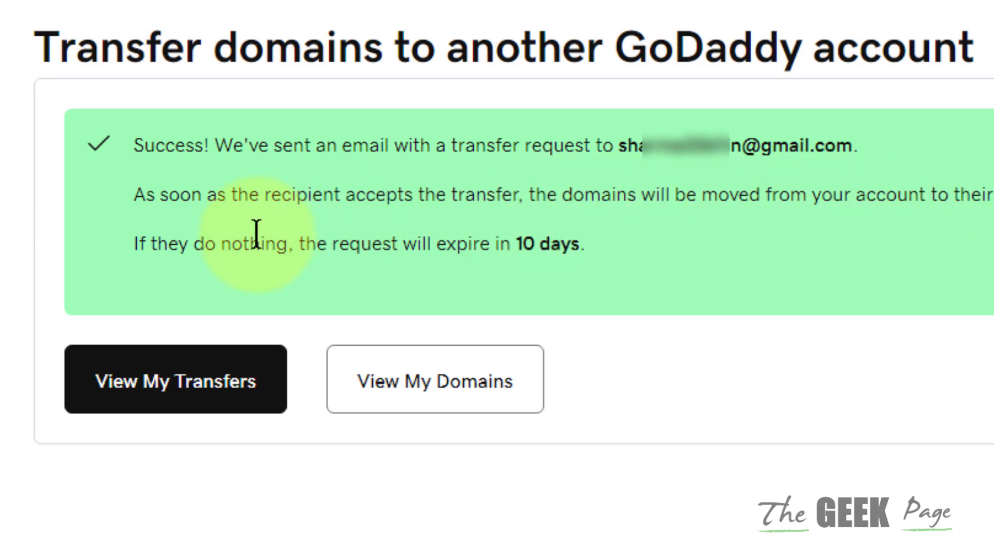
mouse_move(253, 244)
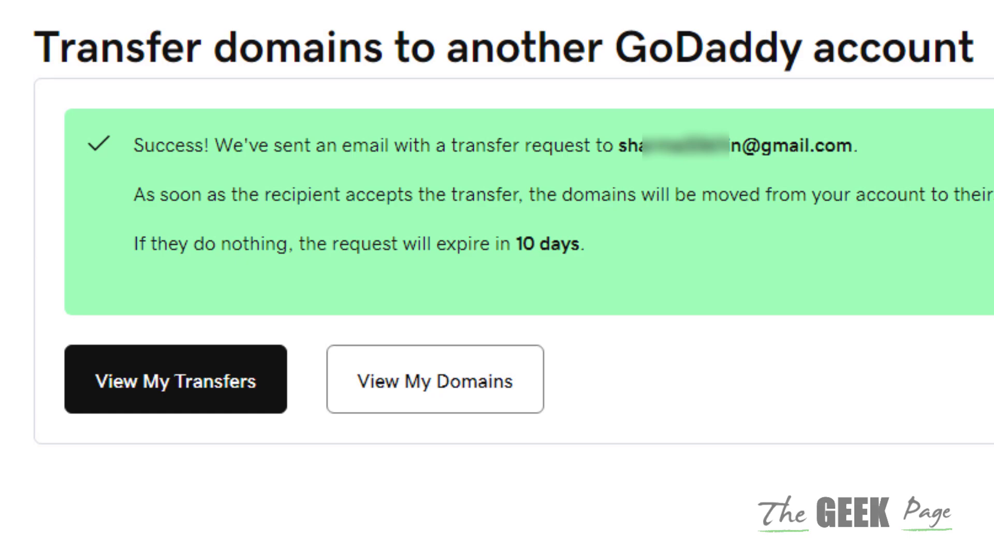
mouse_move(732, 469)
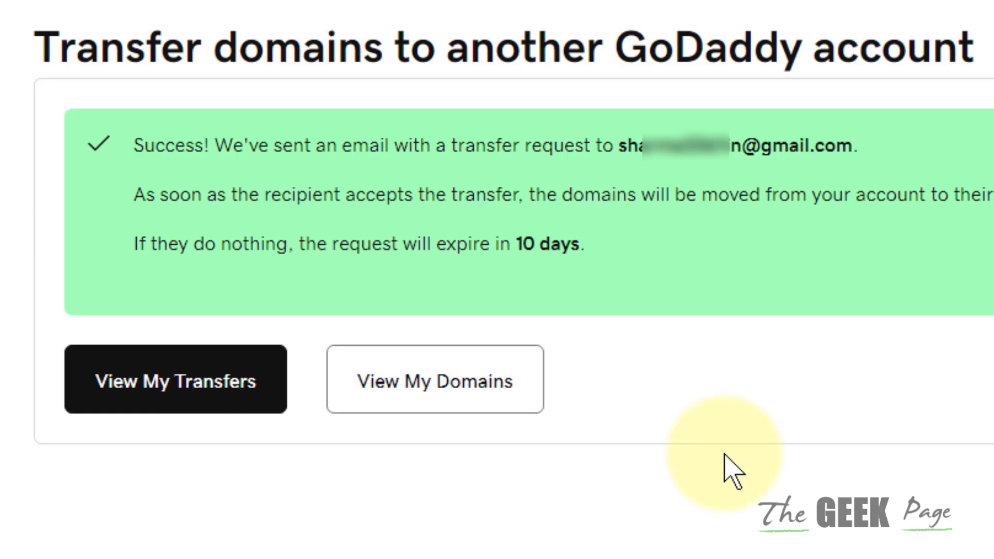